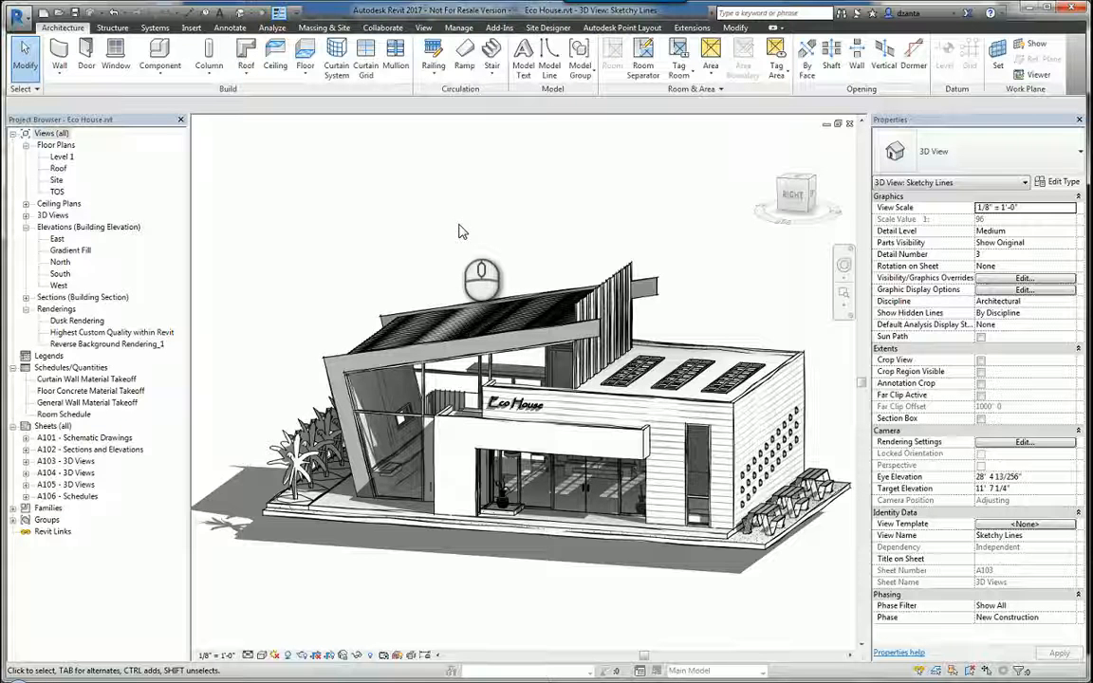
mouse_move(448, 221)
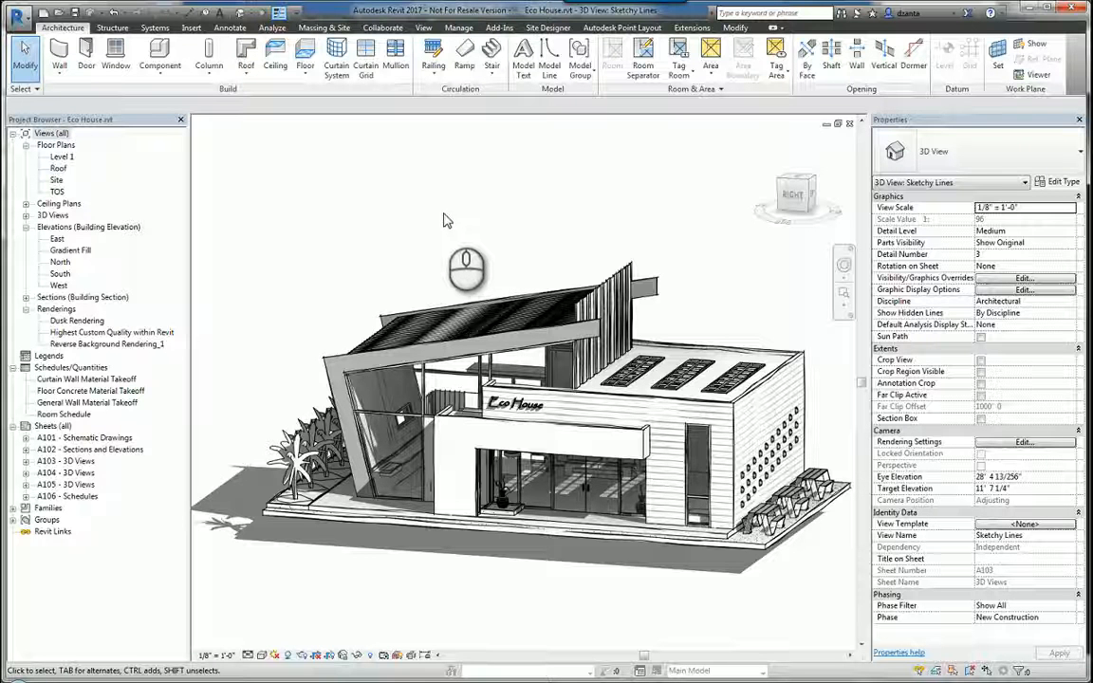
mouse_move(399, 227)
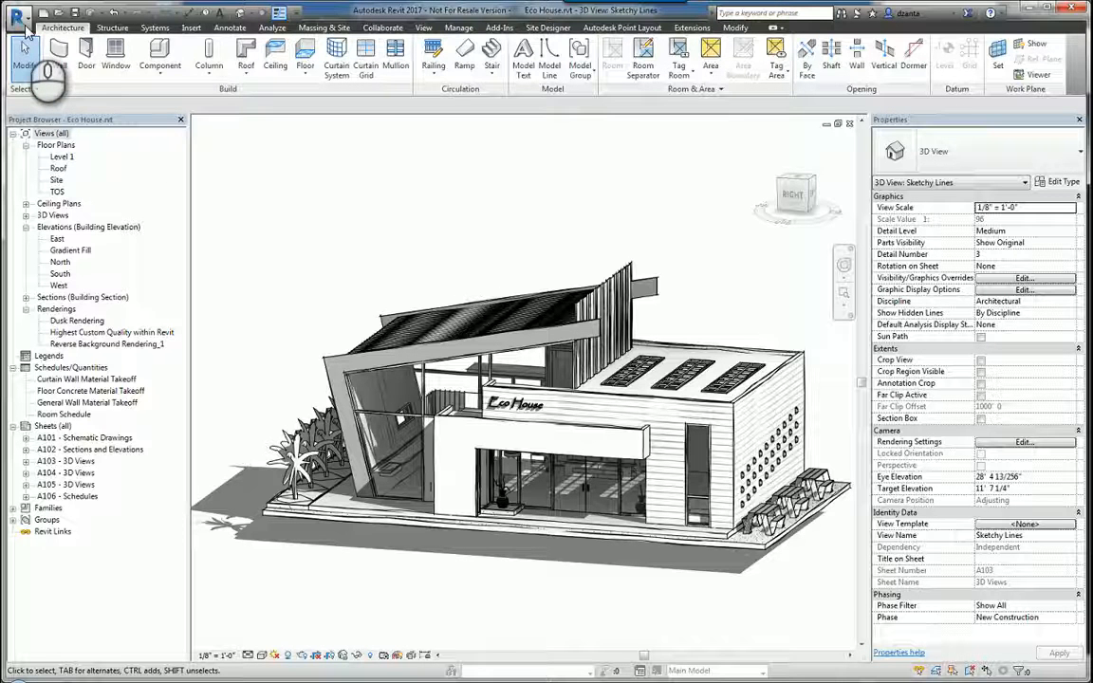
Open the application menu to reach Export and its CAD Formats: DWG, DXF, DGN, ACIS (SAT)
click(19, 17)
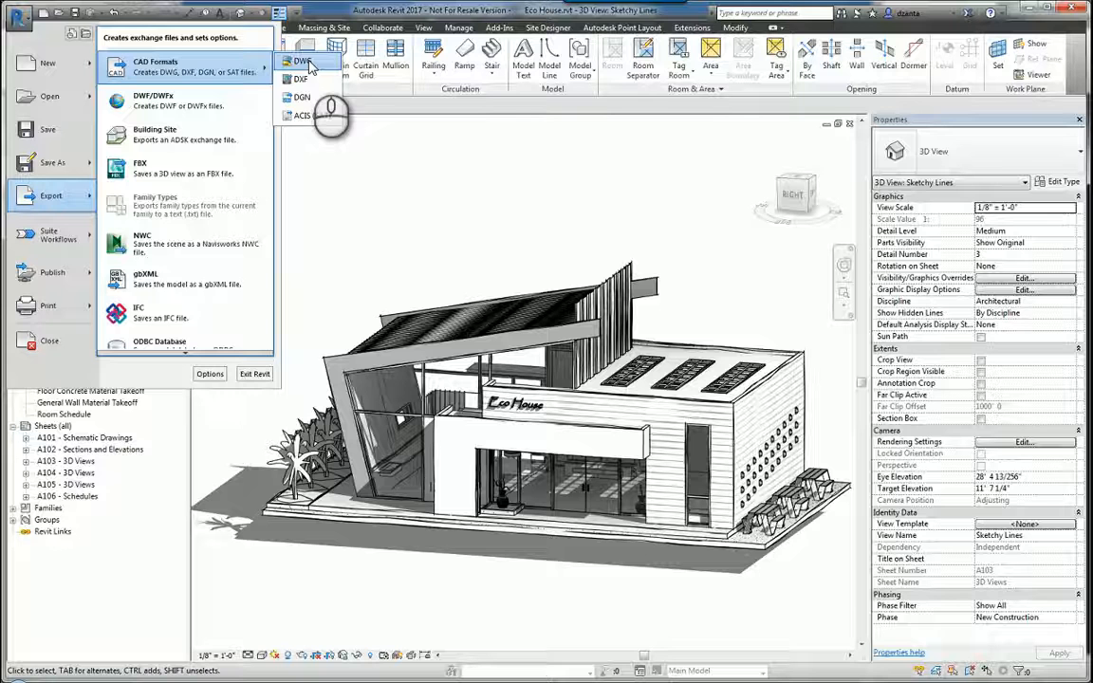
mouse_move(313, 115)
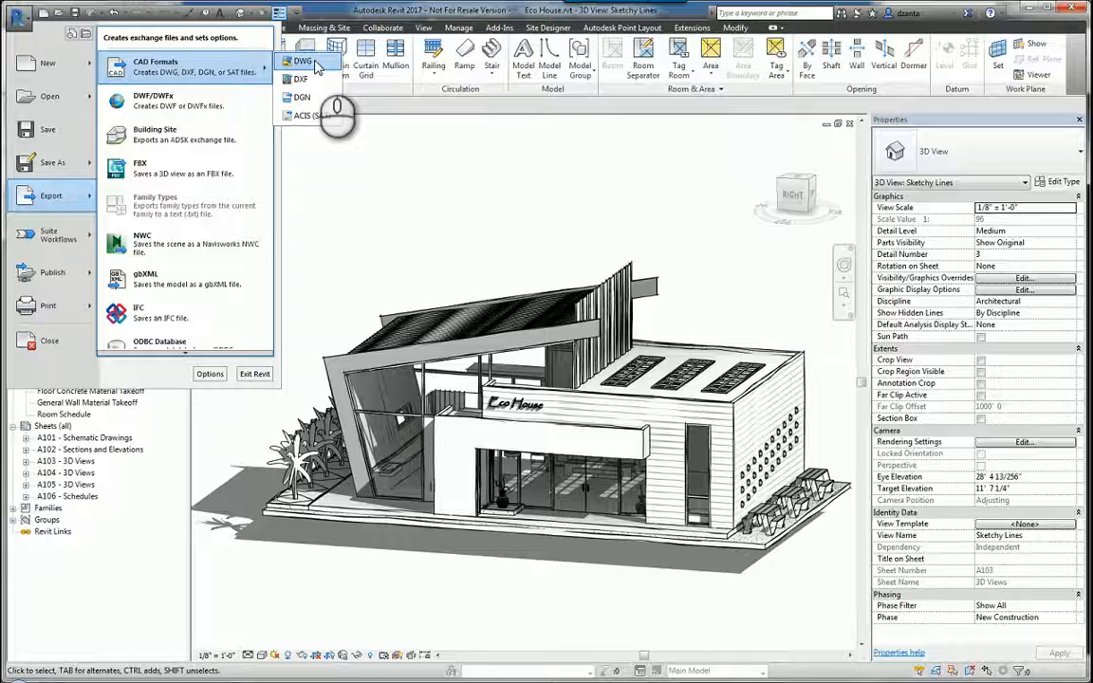
mouse_move(301, 79)
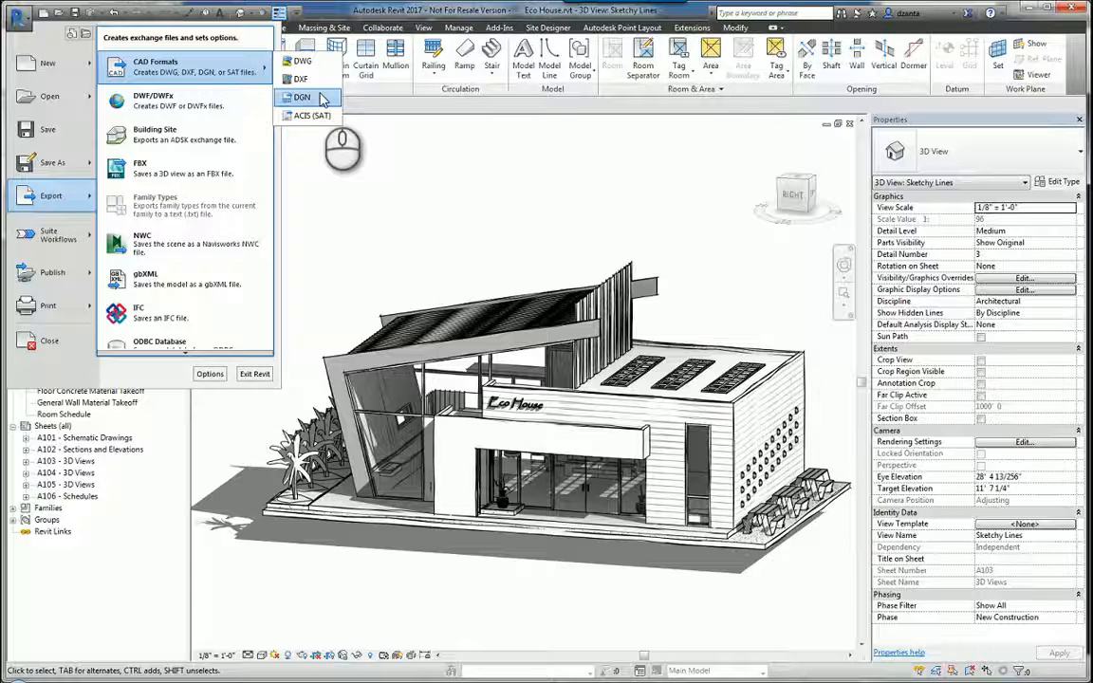
mouse_move(311, 115)
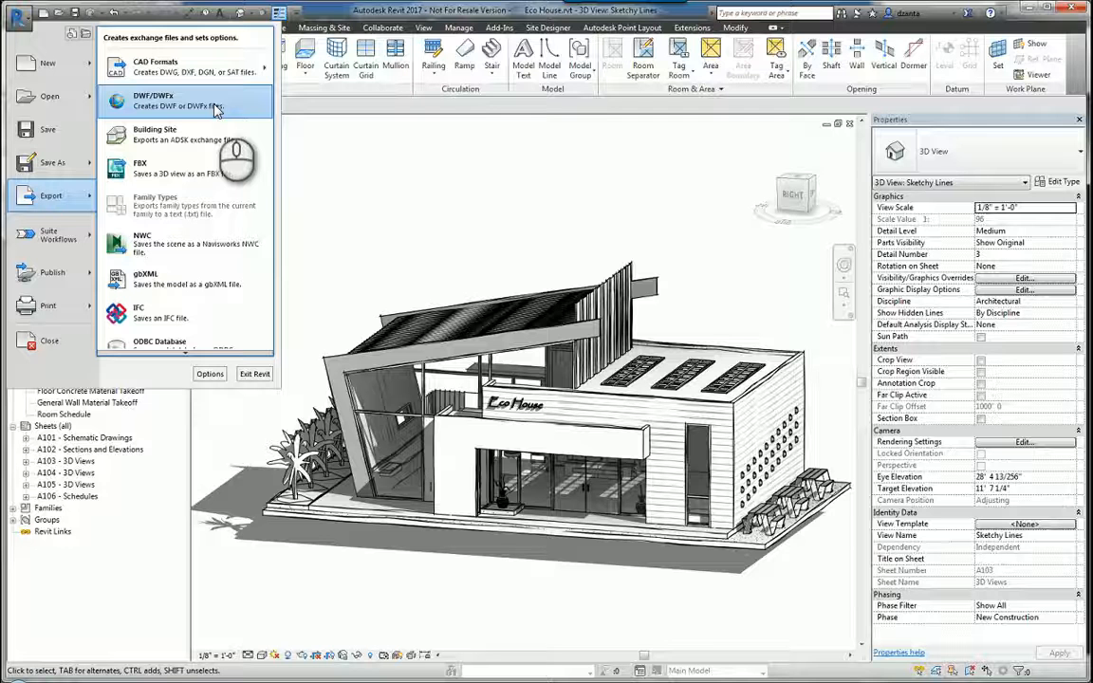
mouse_move(185, 139)
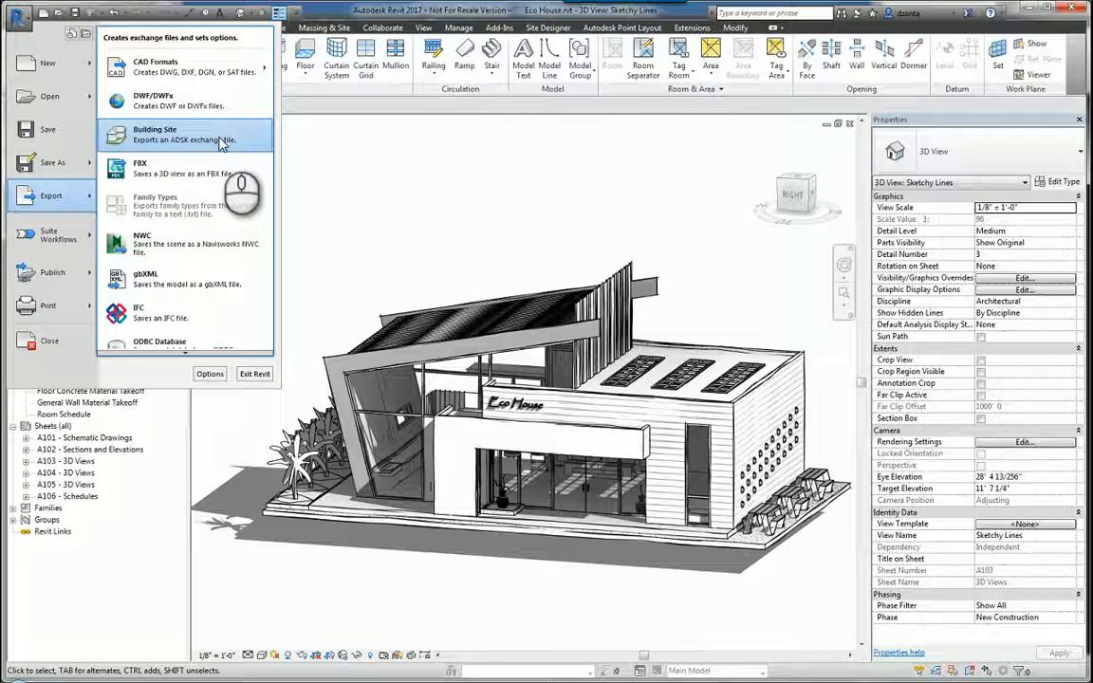
mouse_move(239, 144)
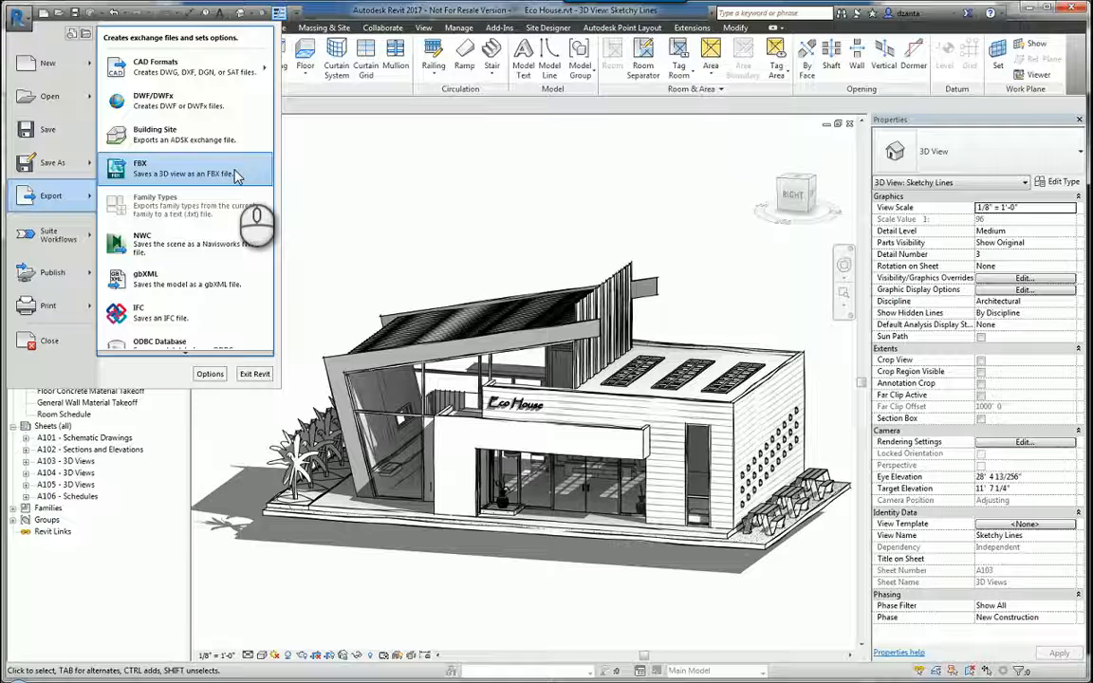
mouse_move(218, 249)
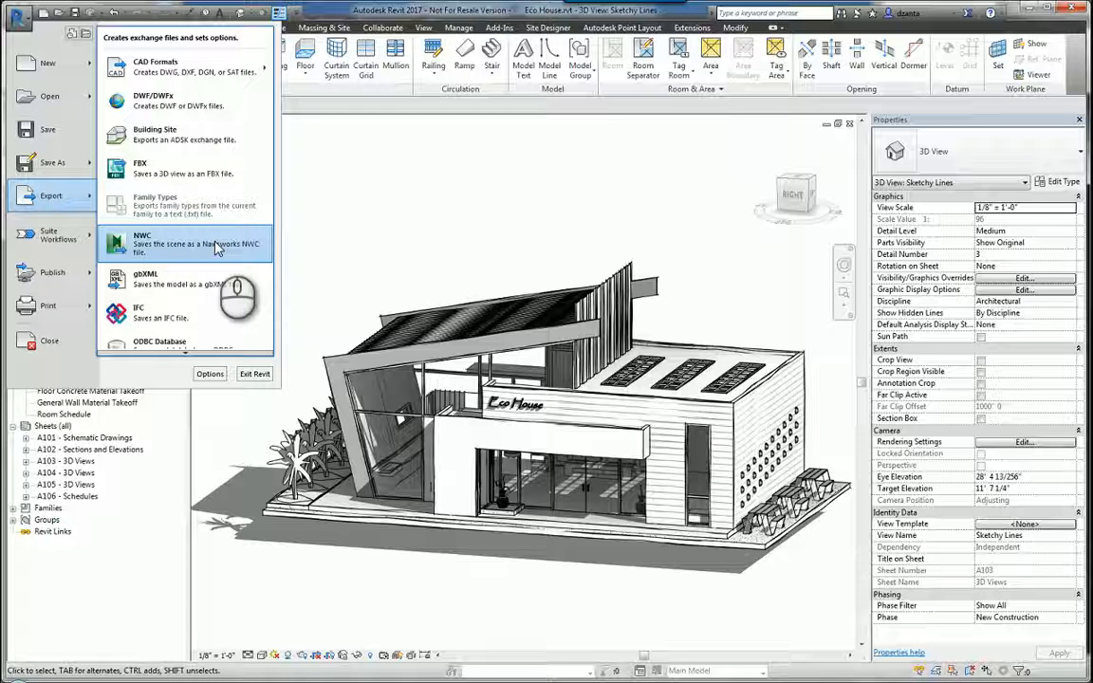
mouse_move(199, 283)
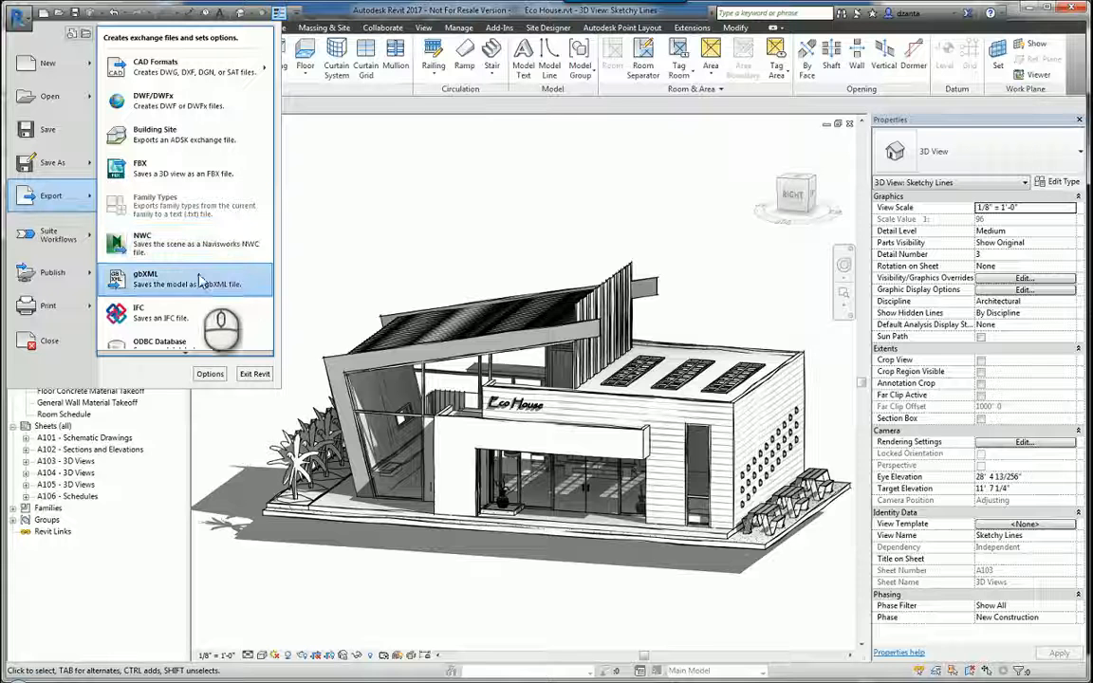
mouse_move(185, 278)
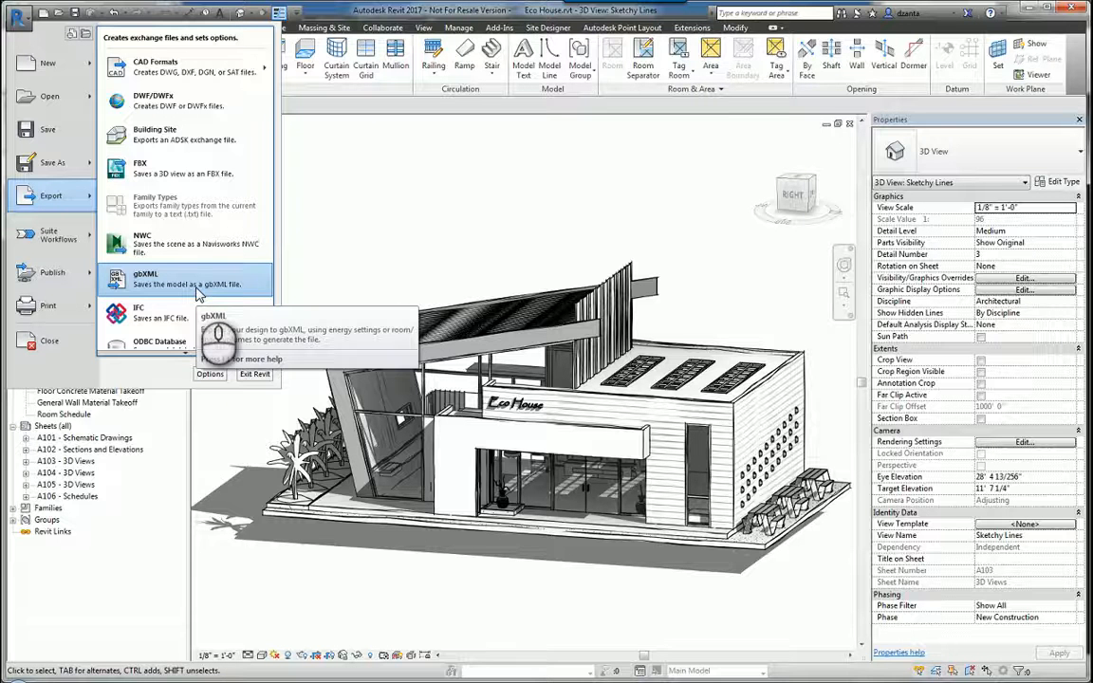
mouse_move(171, 318)
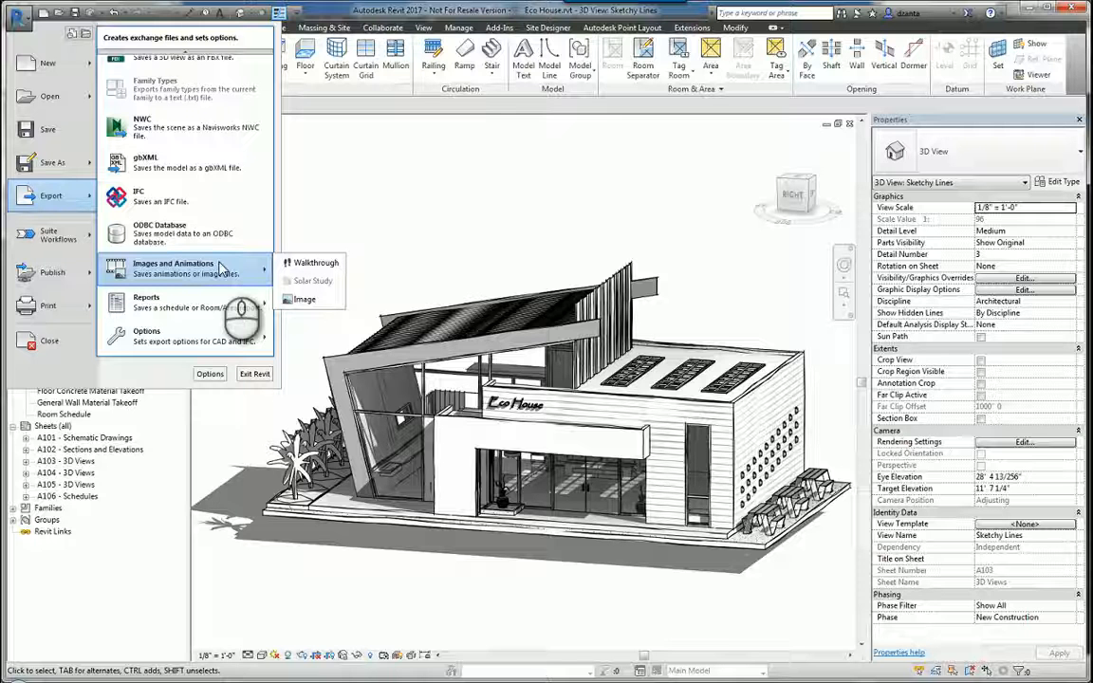
mouse_move(239, 273)
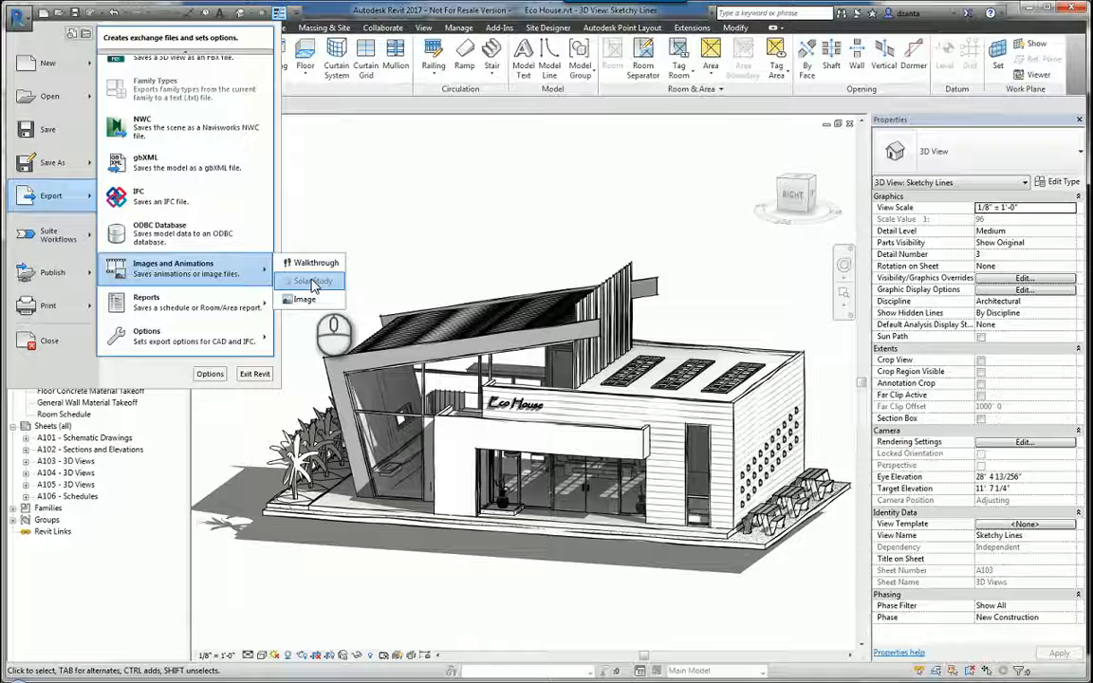
mouse_move(305, 299)
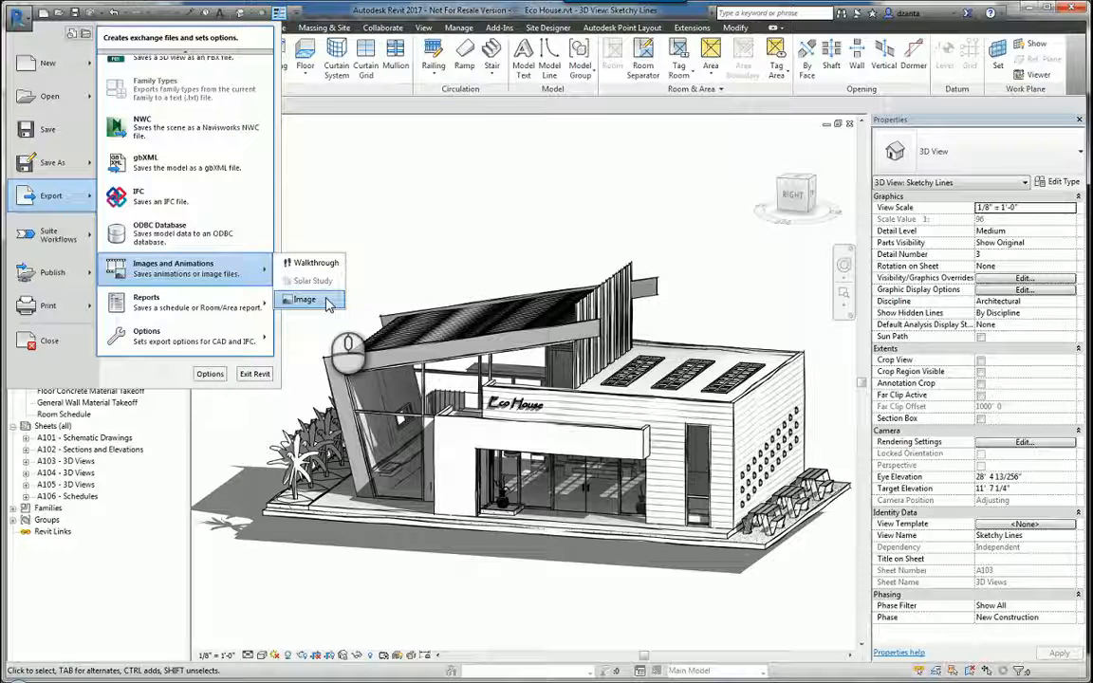
mouse_move(202, 285)
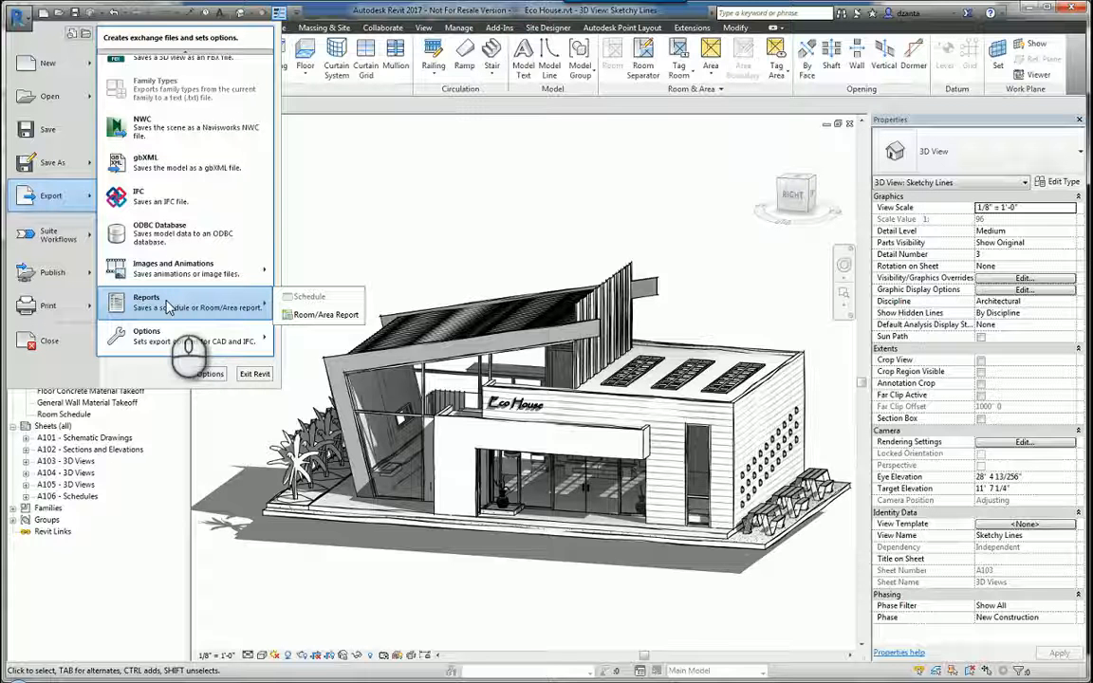
mouse_move(173, 268)
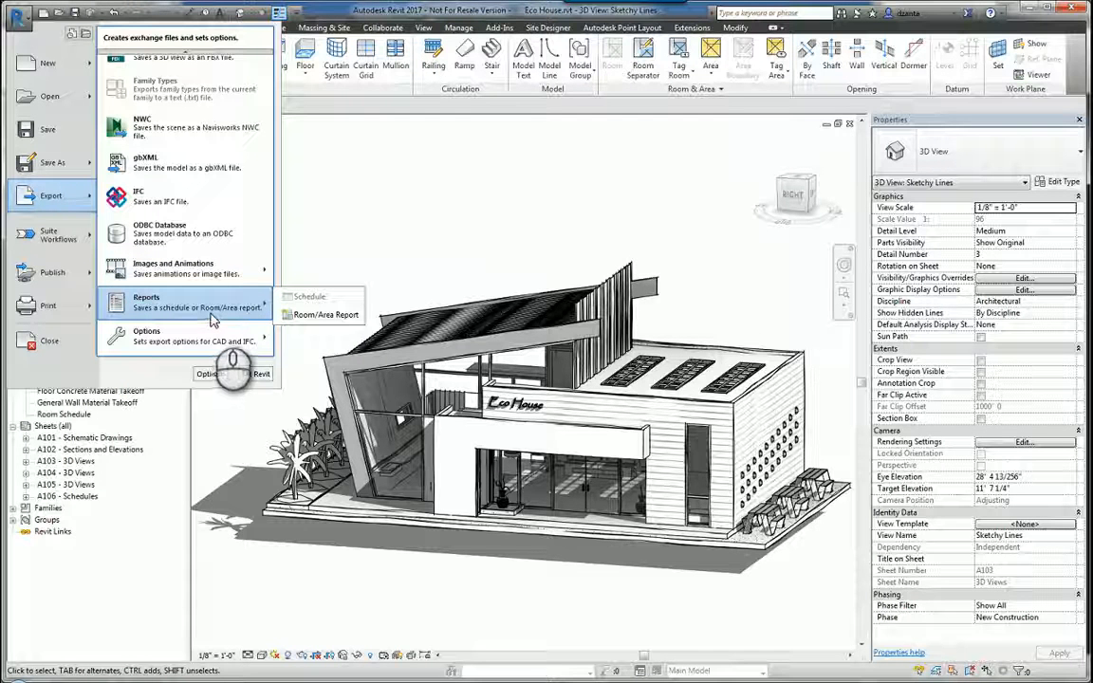
mouse_move(318, 296)
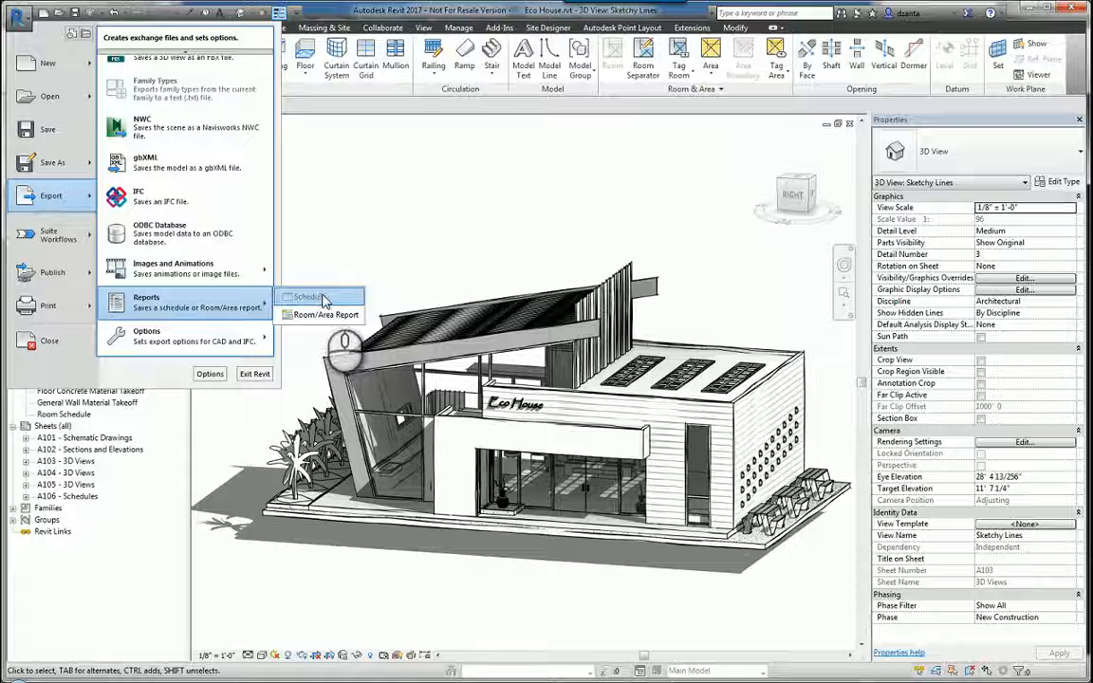
mouse_move(332, 303)
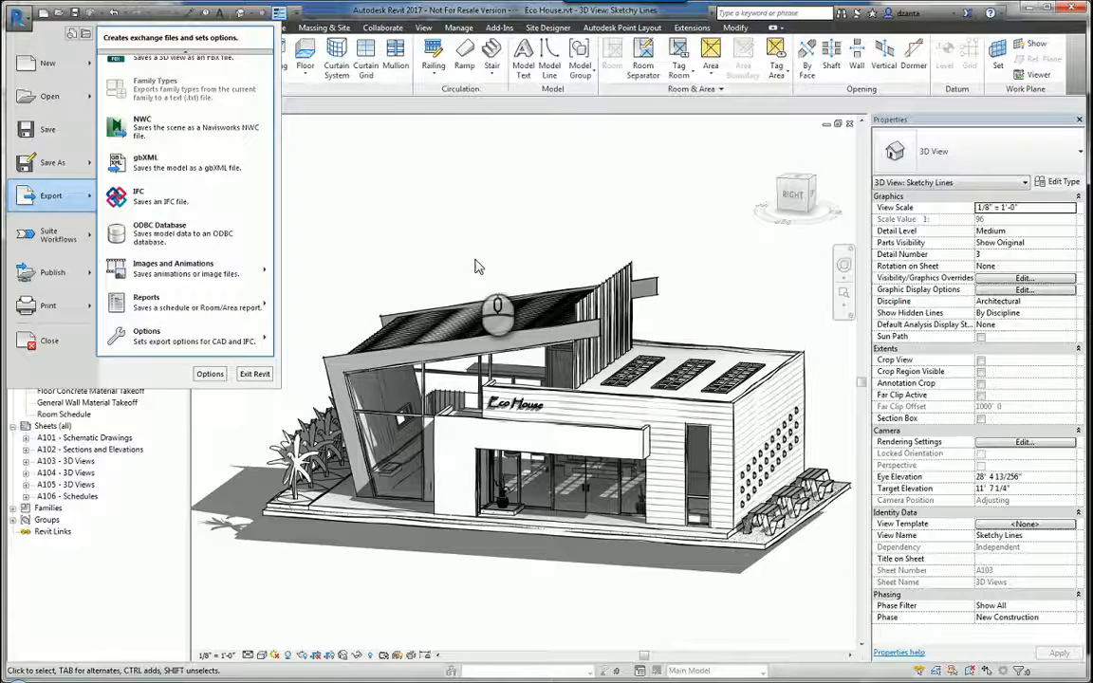
mouse_move(185, 301)
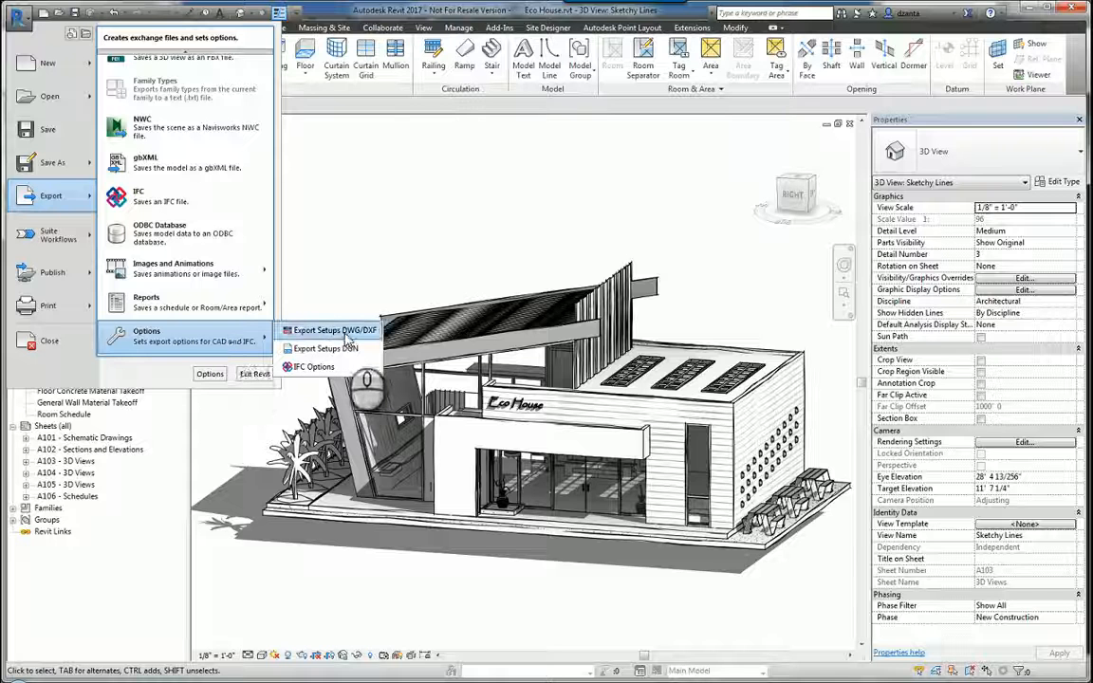
mouse_move(325, 348)
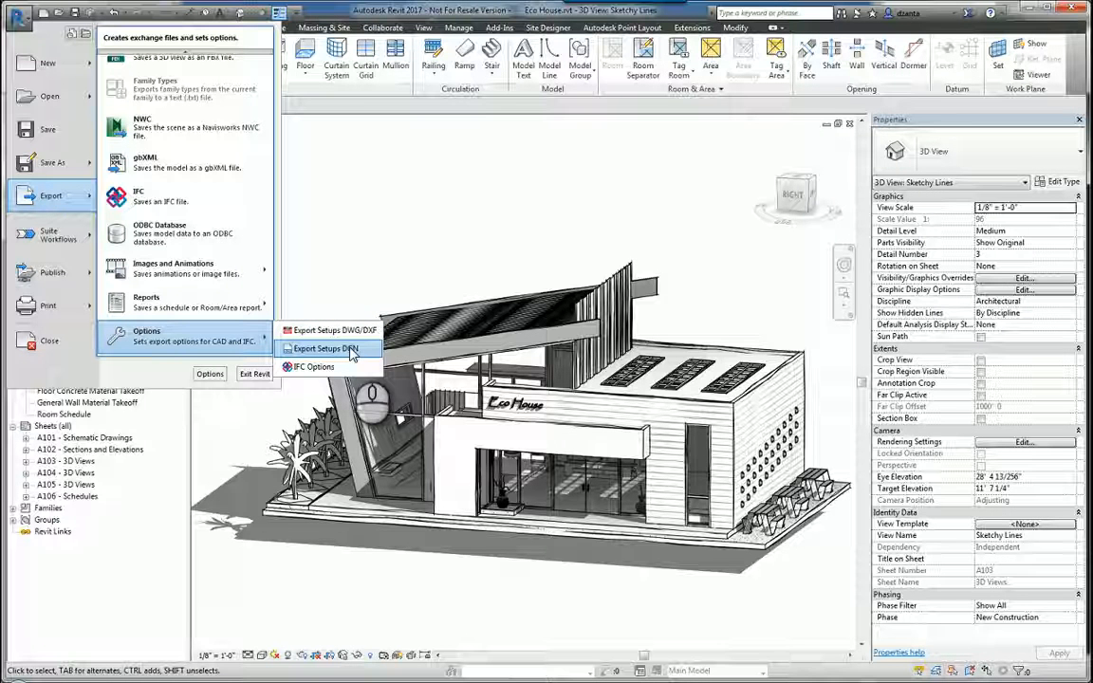
mouse_move(313, 367)
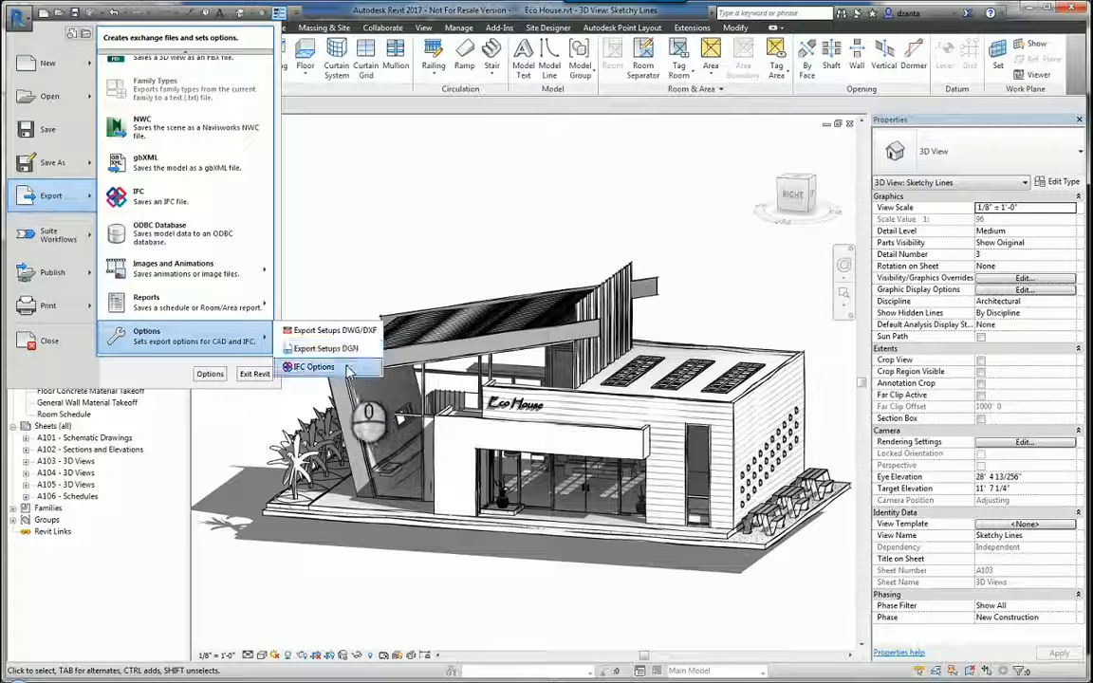